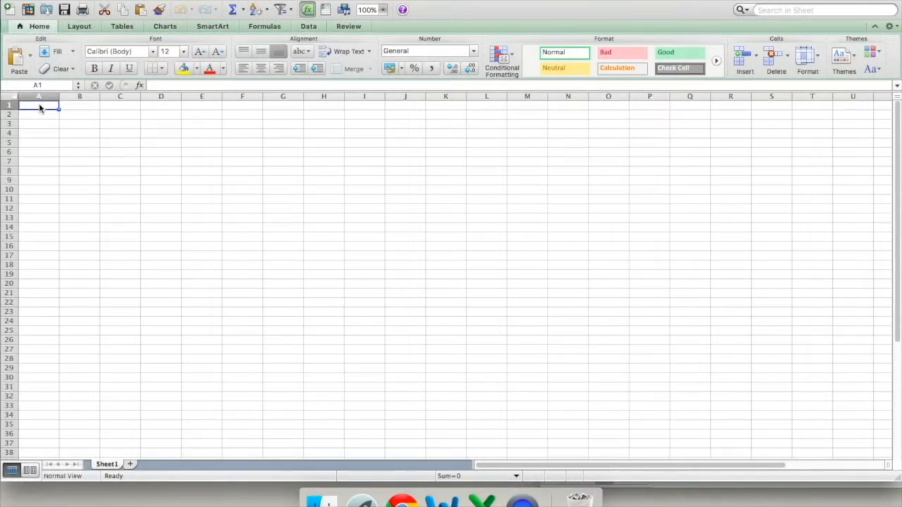
Step: Enter the headers 'Volume Stock Solution (mL)' and 'Diluted Volume (mL)' in row 1
text(Volume)
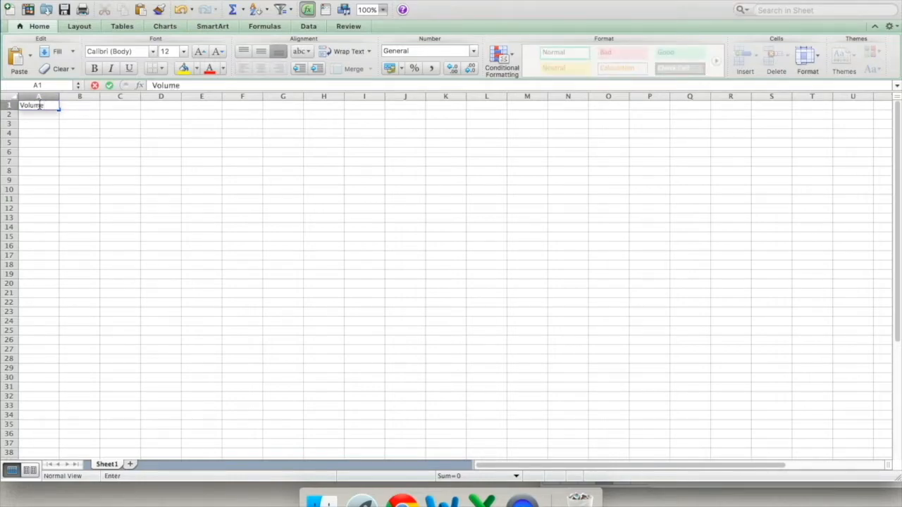
text(Stock Solution)
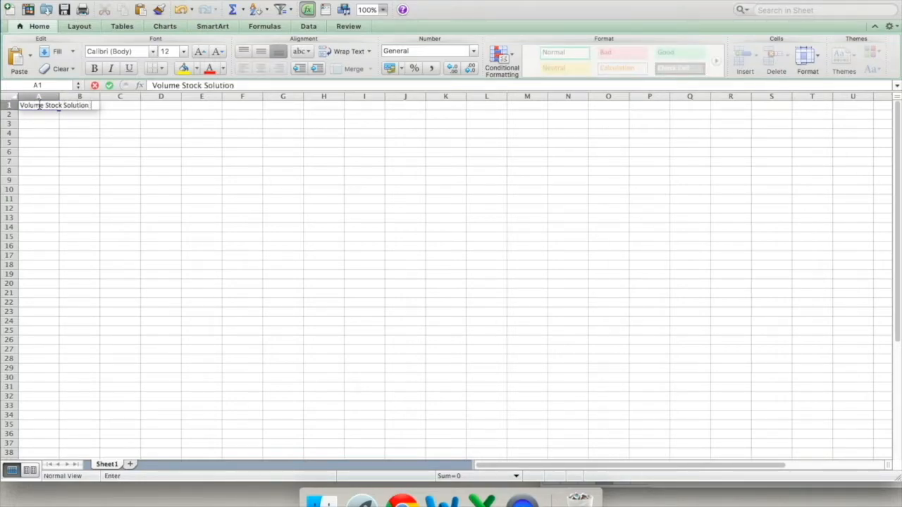
text((mL))
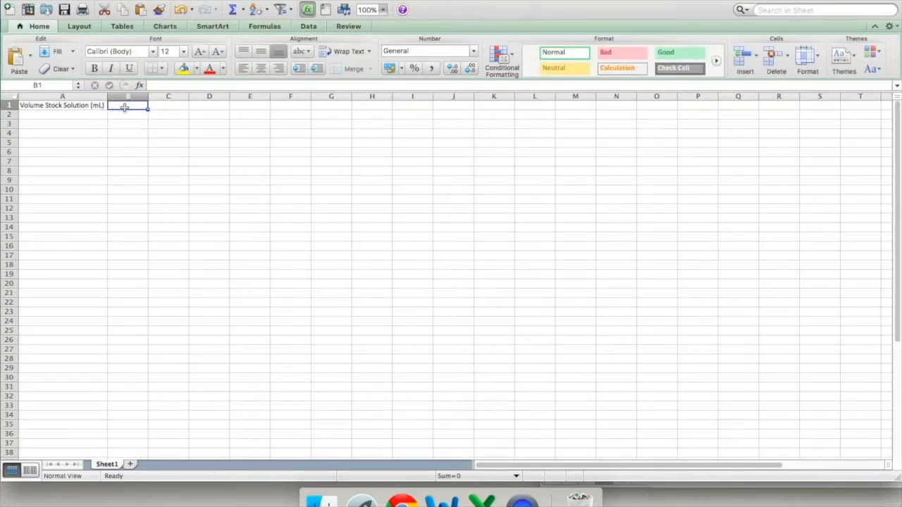
text(Diluted Volume (mL)
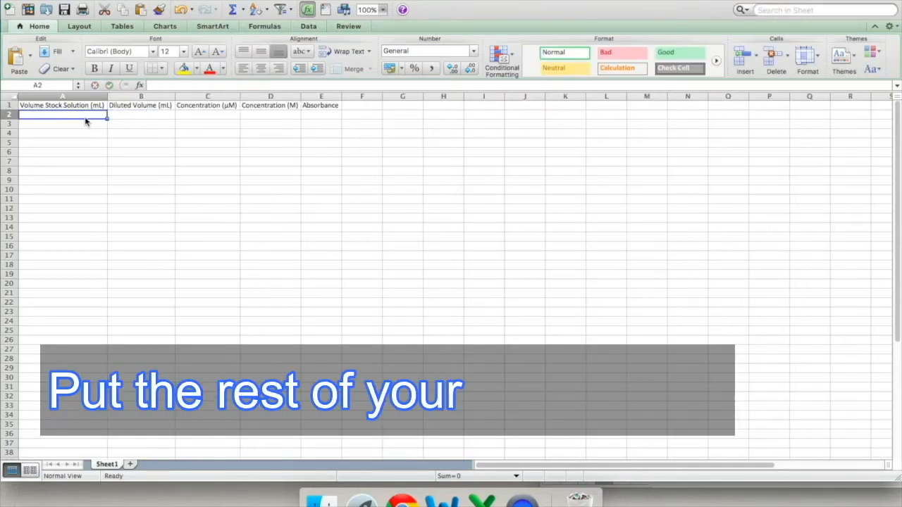
Step: Enter stock volumes 50, 40, 35, 30, 25, 20, 15, 10, 5 mL down A2:A10
text(50.00)
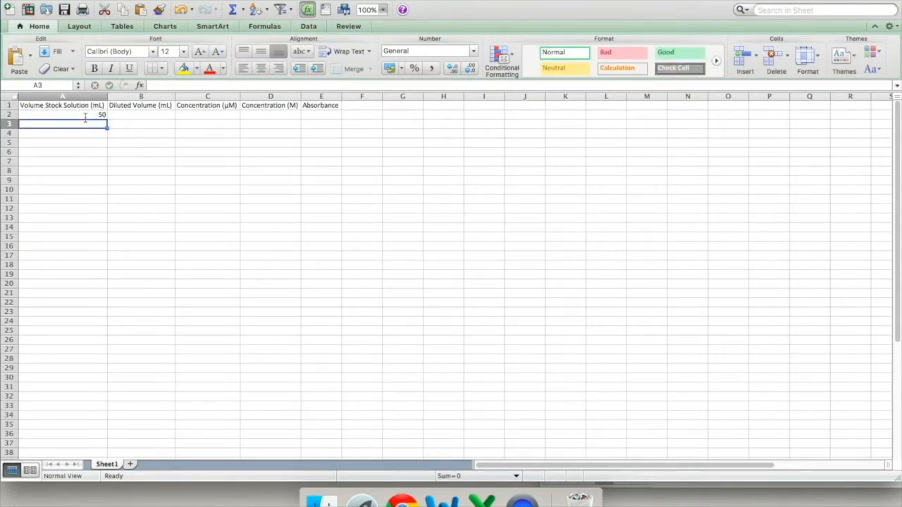
text(40.00)
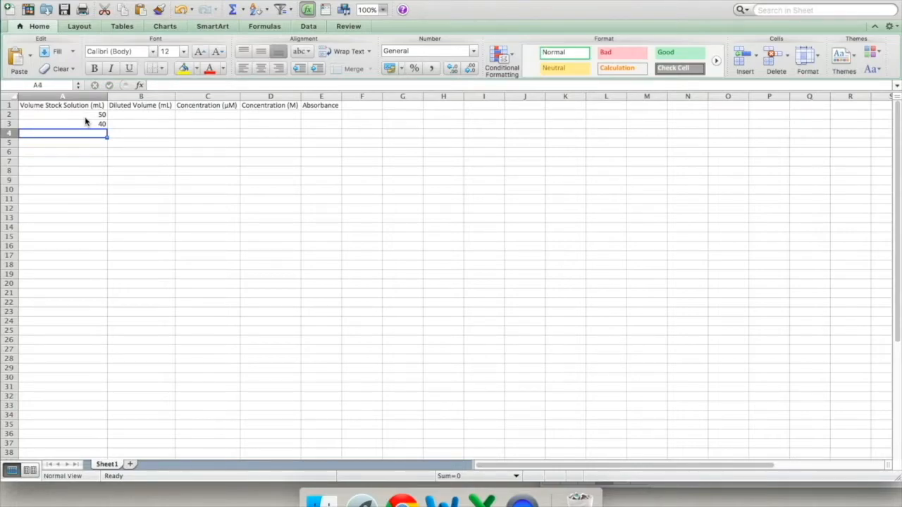
text(35.00)
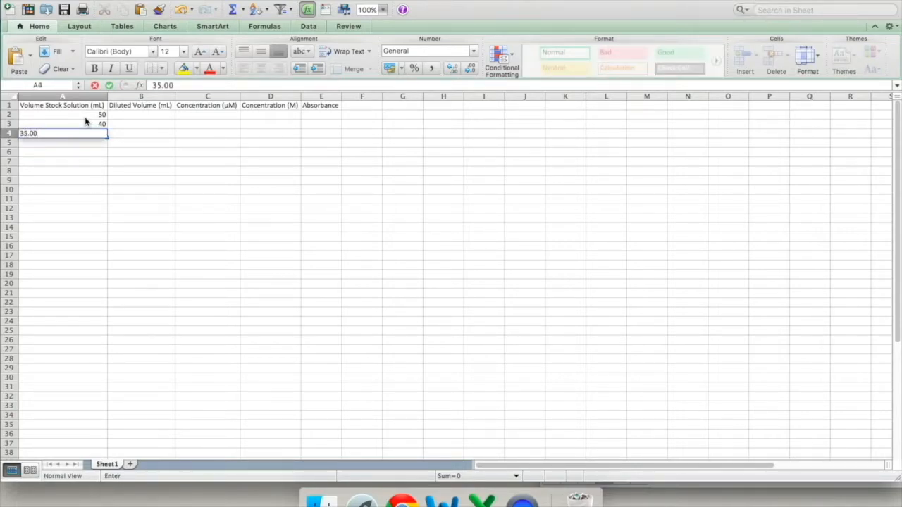
text(30.)
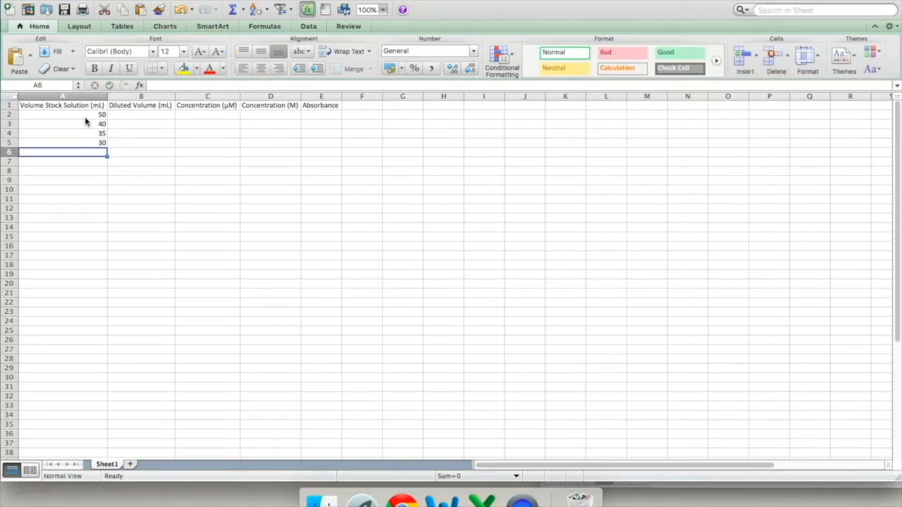
text(25)
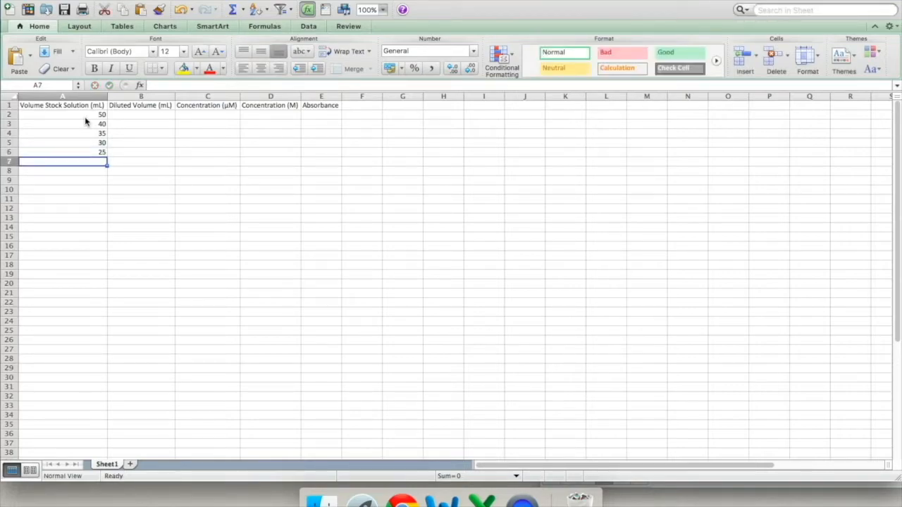
text(20.00)
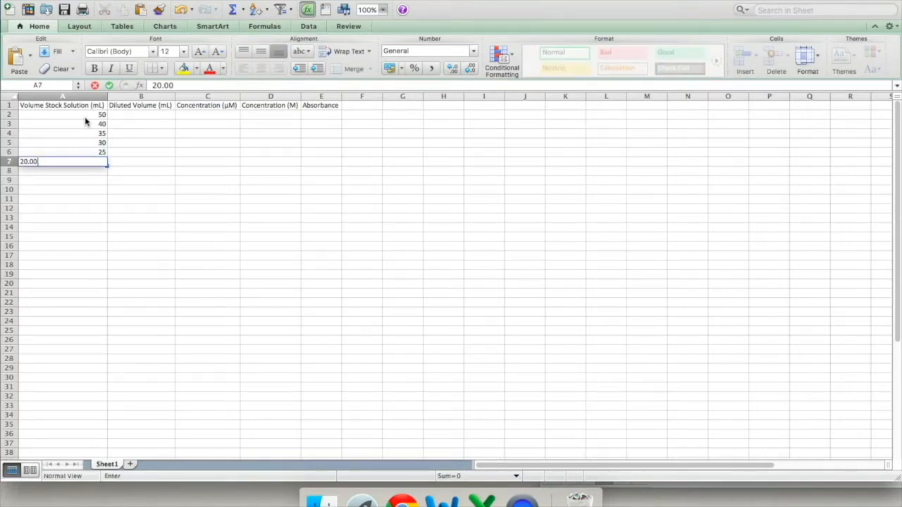
text(15)
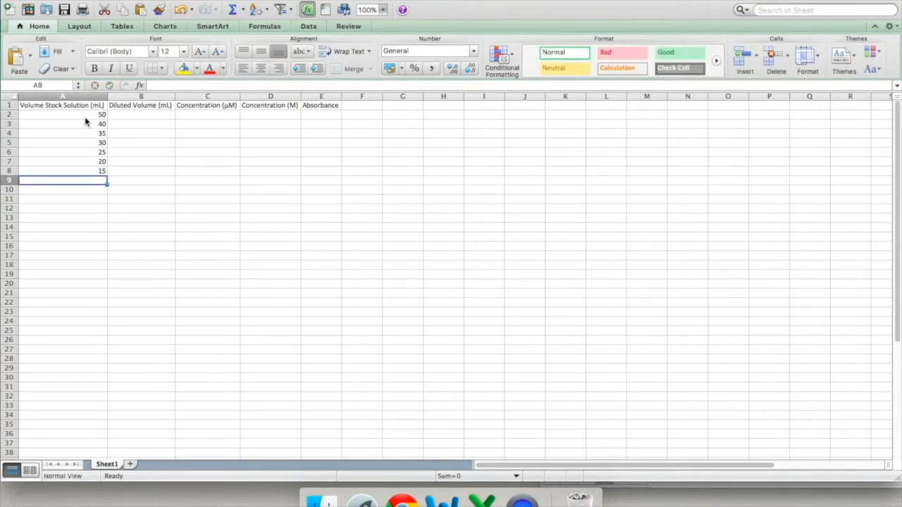
text(10.0)
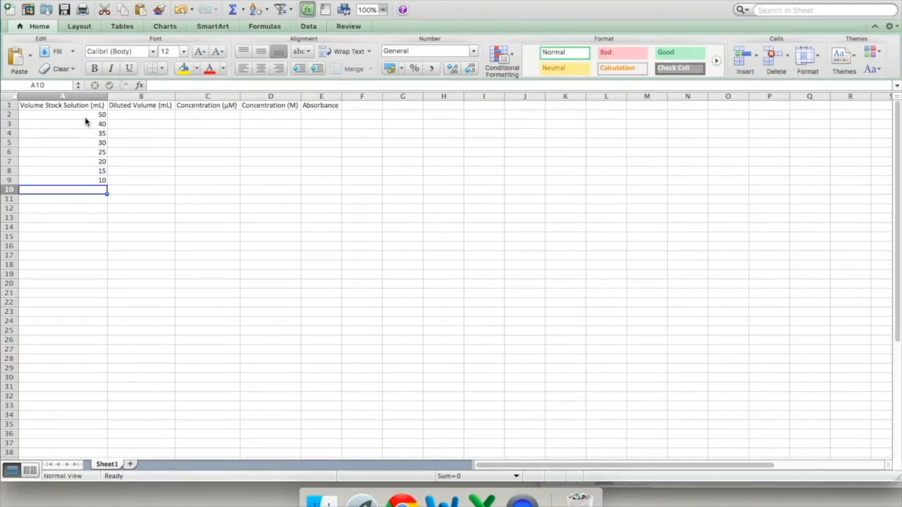
text(5.00)
click(207, 114)
text(=)
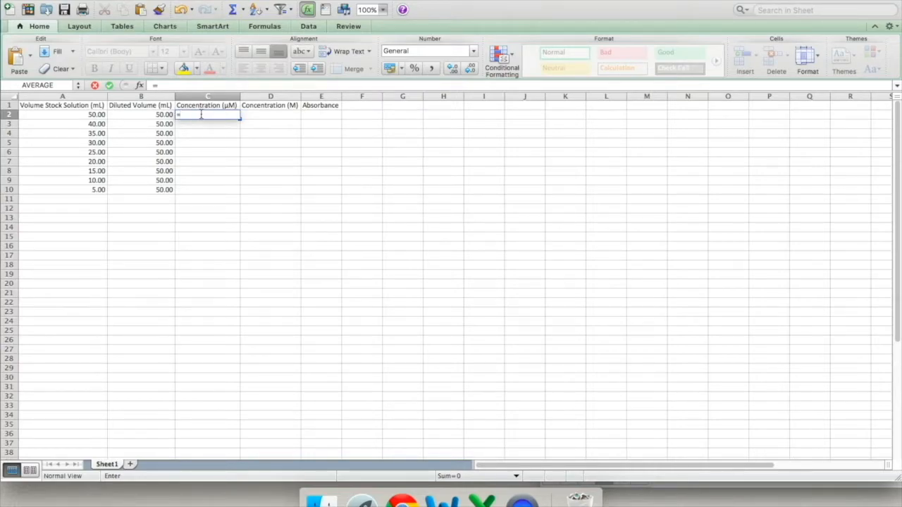
Step: Enter =A2/B2*54.5 in C2, giving a first concentration of 54.5 µM
text(AVERAGE)
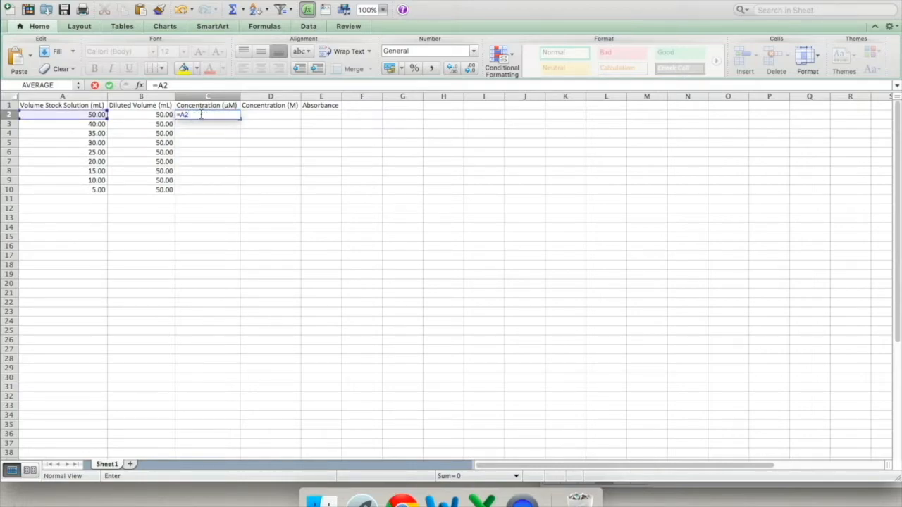
text(/)
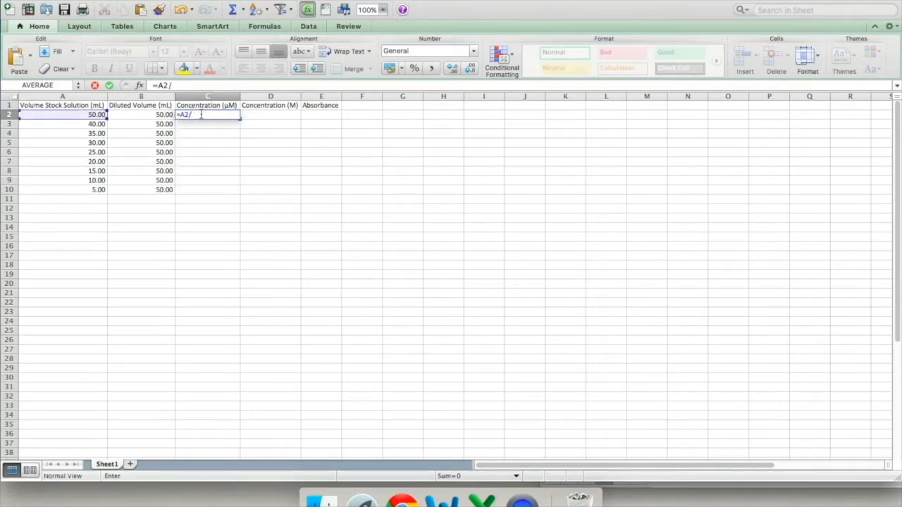
text(B2)
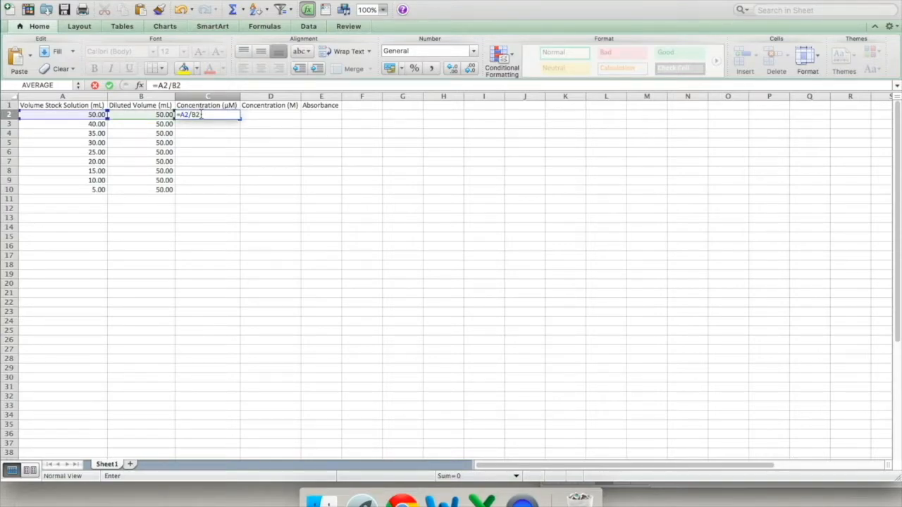
text(*54)
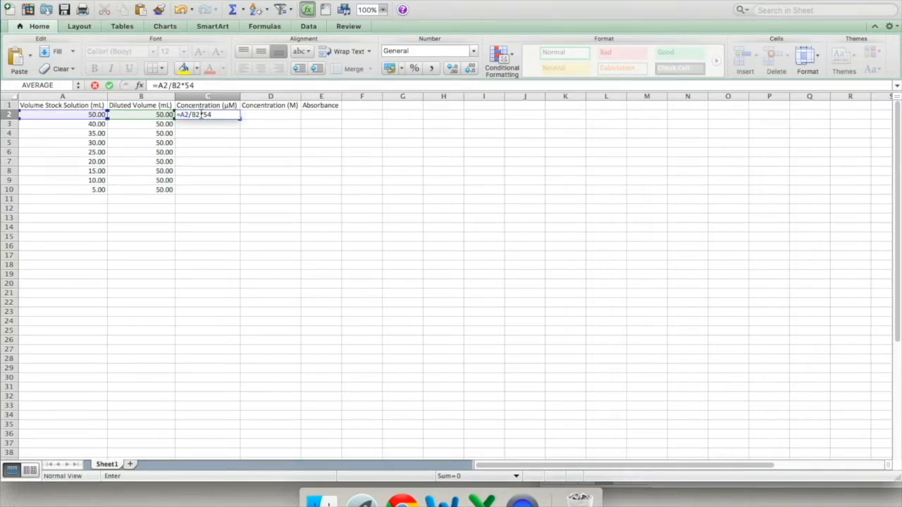
text(.5)
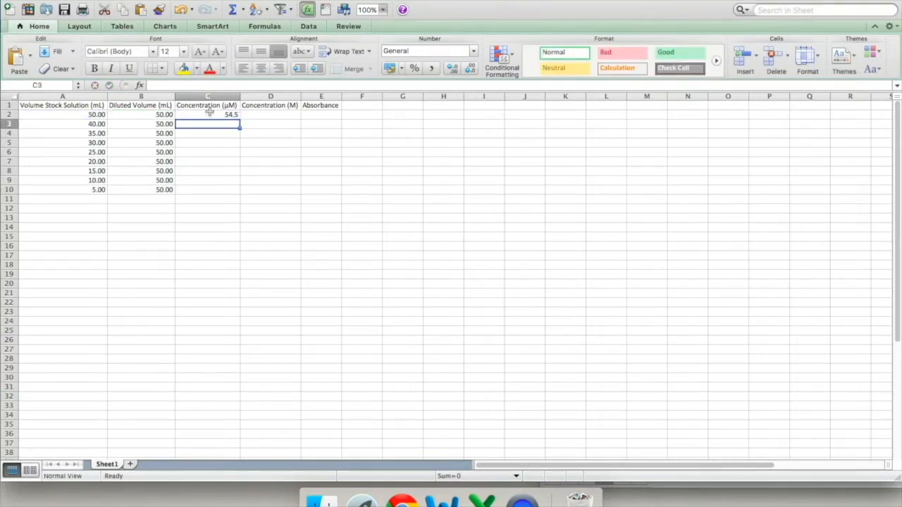
Step: Fill the µM formula down C2:C10 (54.5 to 5.45) and select D2
click(209, 115)
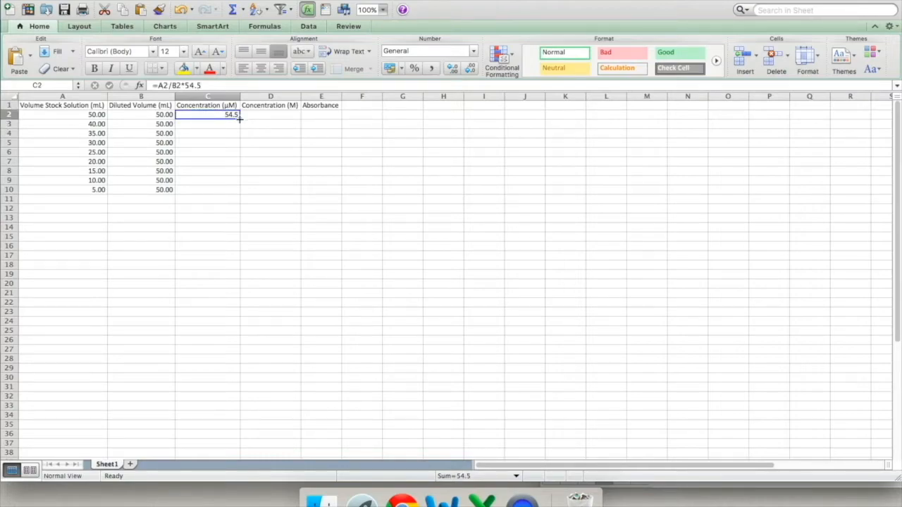
drag(240, 118, 232, 190)
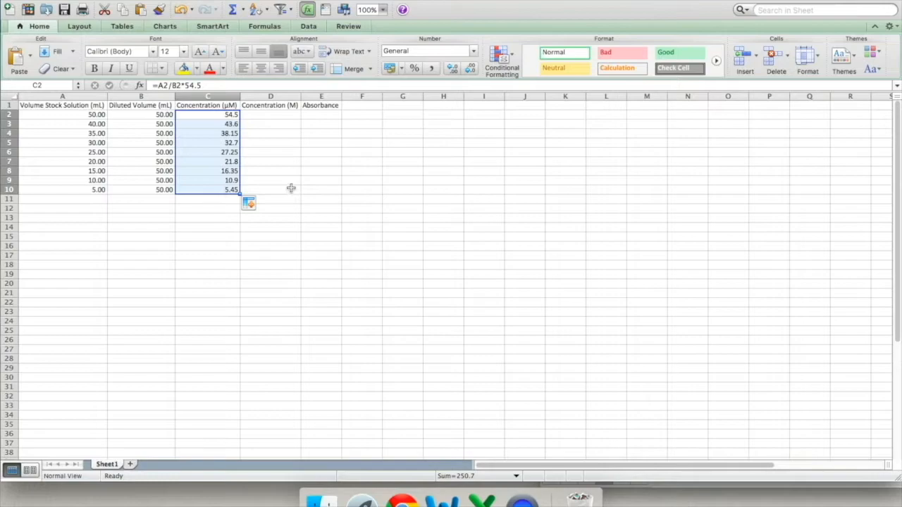
mouse_move(265, 116)
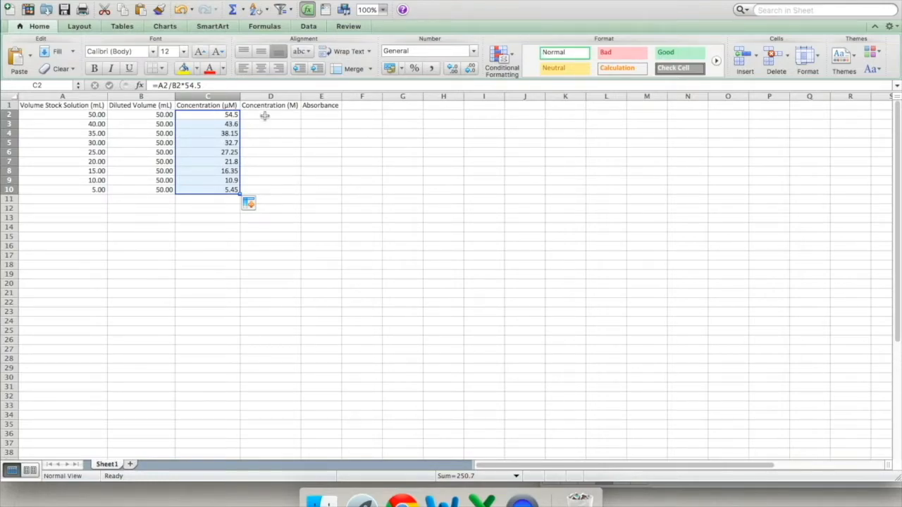
click(270, 115)
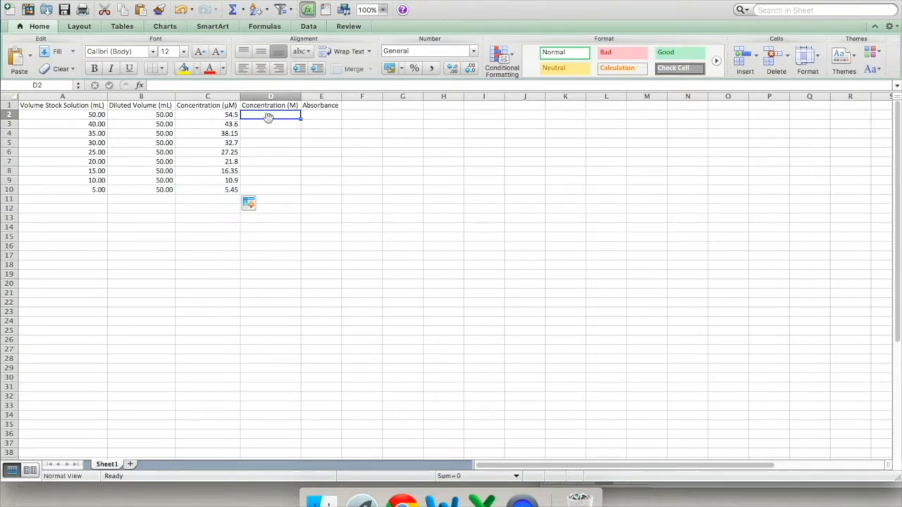
mouse_move(275, 116)
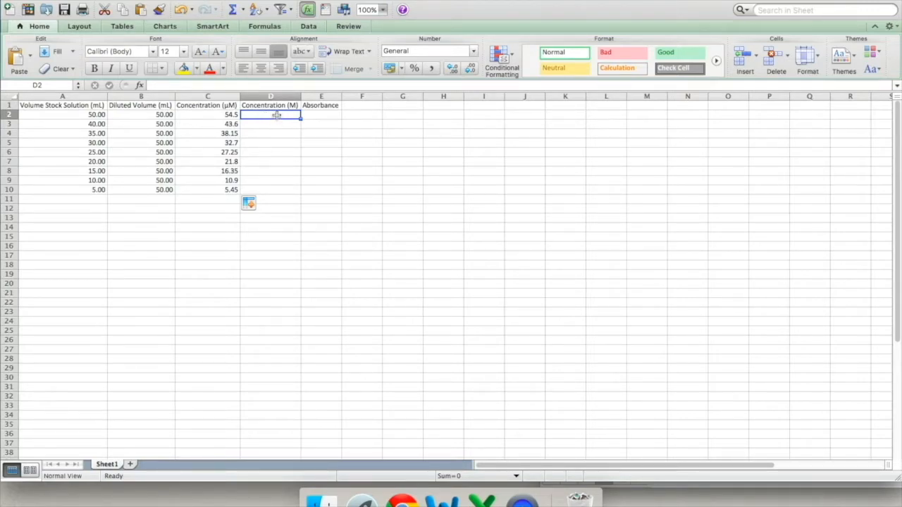
Step: Enter =C2*1E-6 in D2 and fill it down to D10 for molar concentrations
text(=)
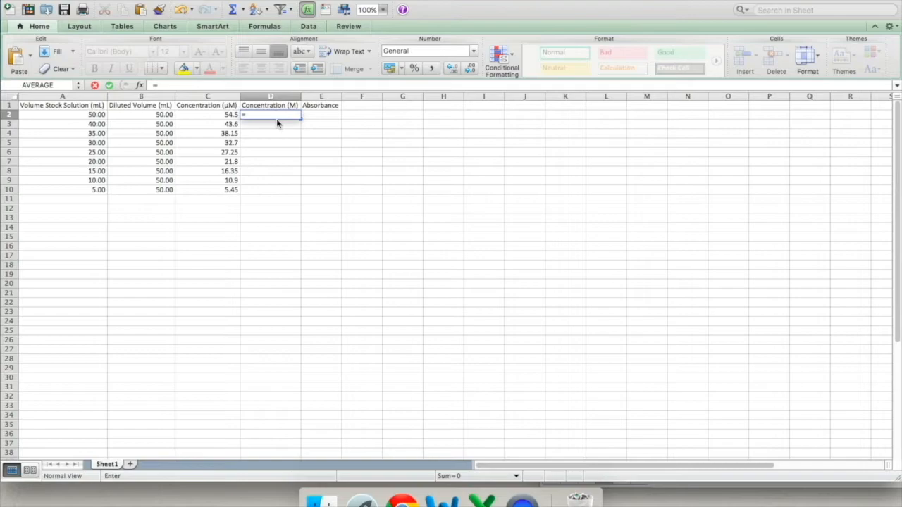
text(COUNT)
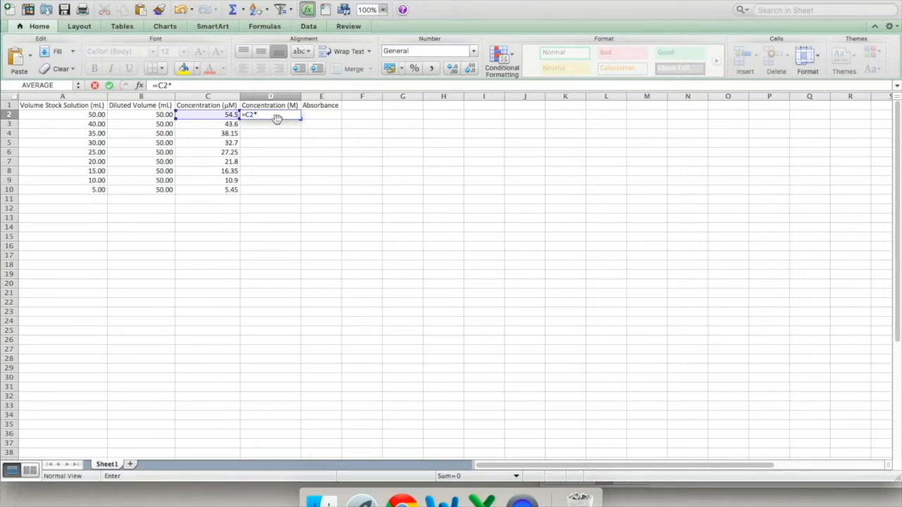
text(1E-6)
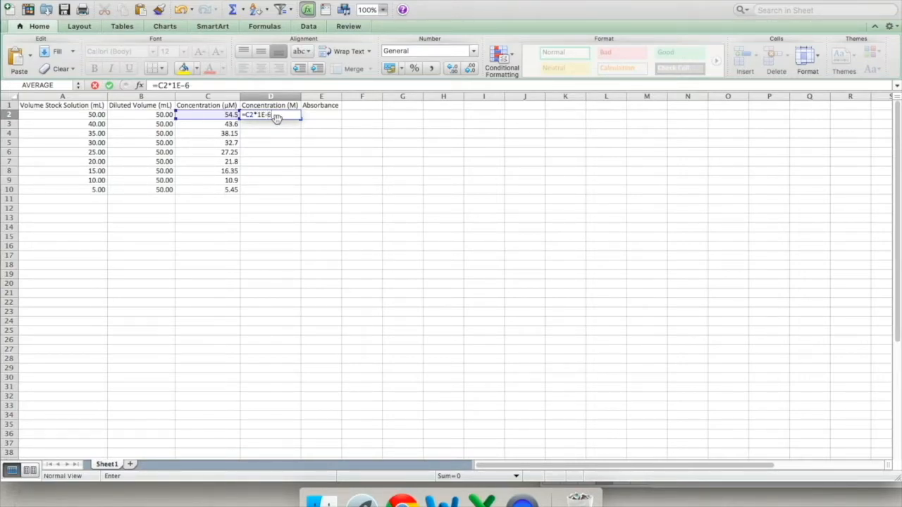
drag(271, 114, 271, 188)
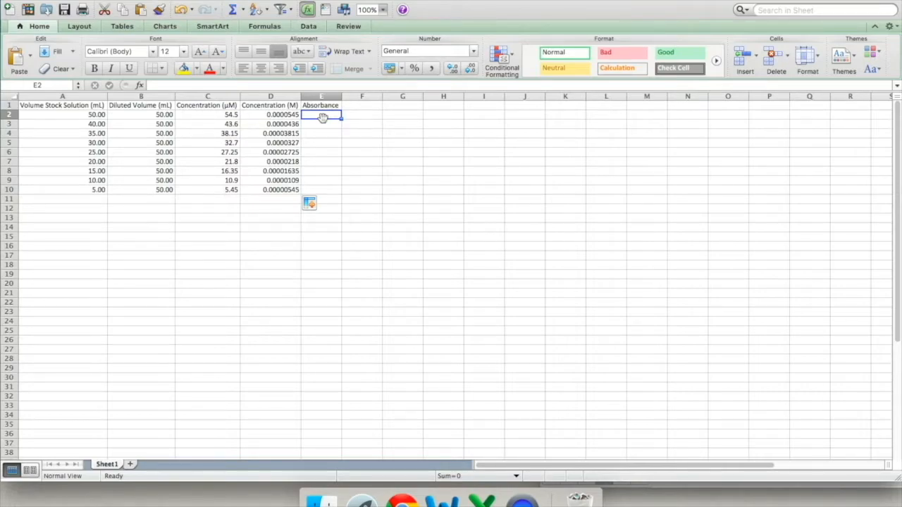
Step: Enter the absorbance readings starting at 1.266 and select E2:E10
text(1.266)
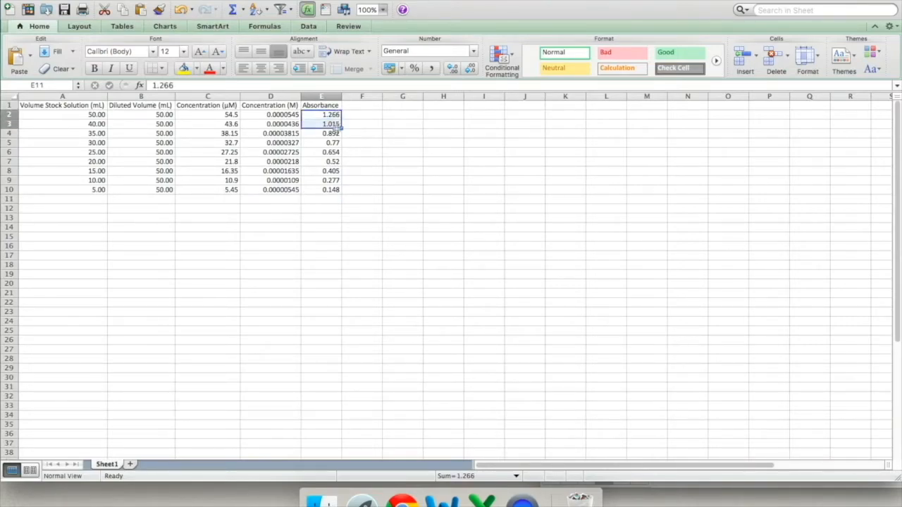
drag(331, 114, 331, 180)
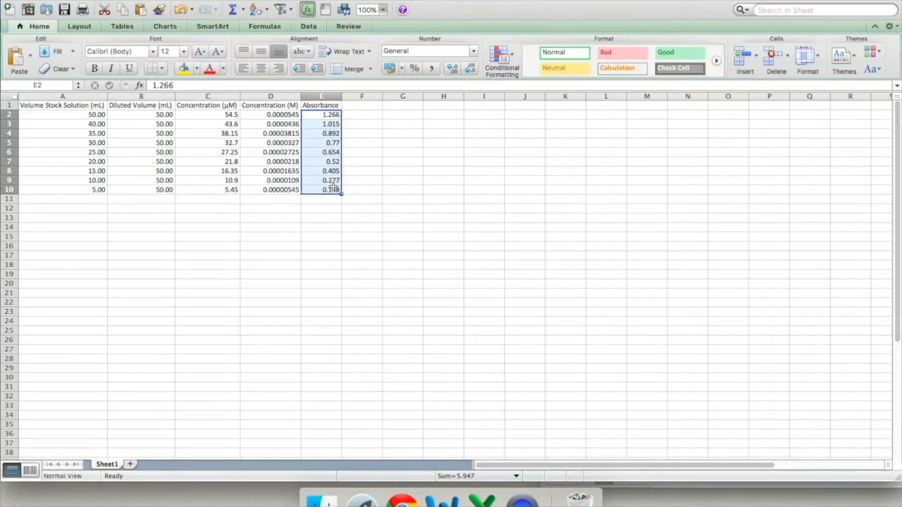
Step: Format the absorbance cells as Number with 3 decimal places via Format Cells
right_click(330, 189)
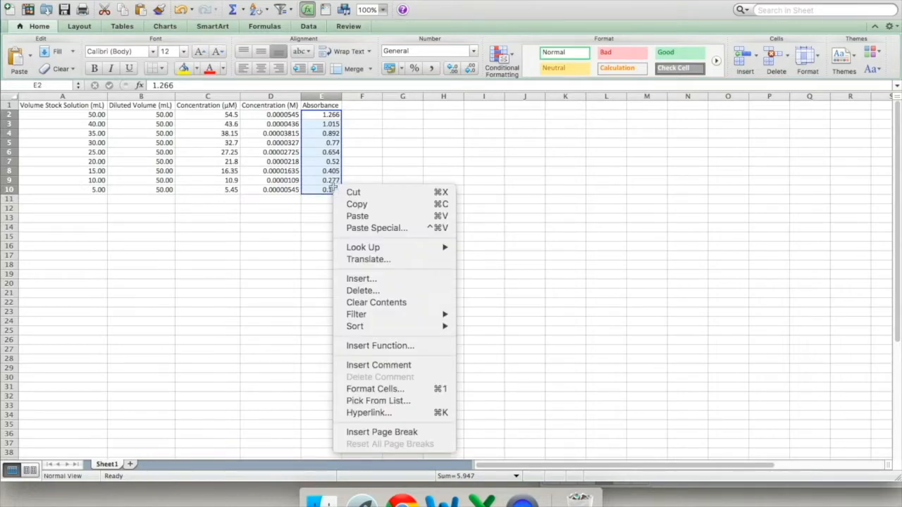
mouse_move(374, 389)
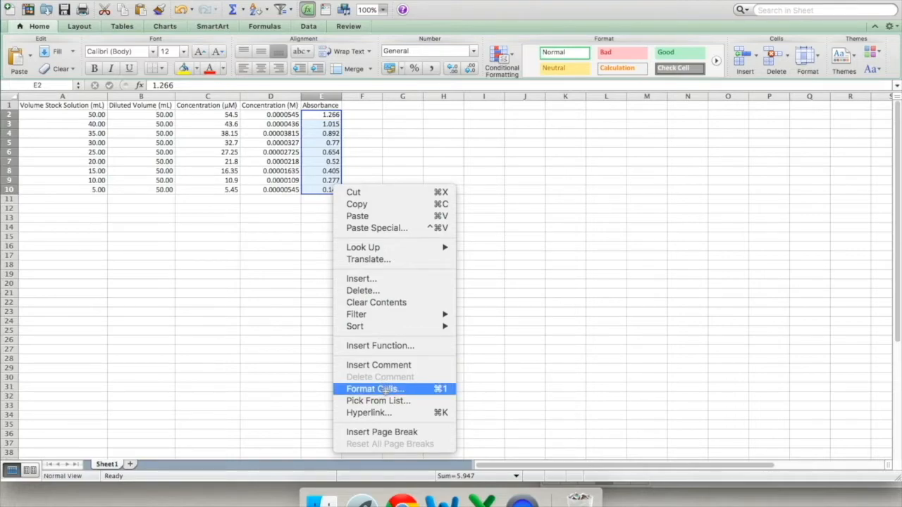
click(375, 389)
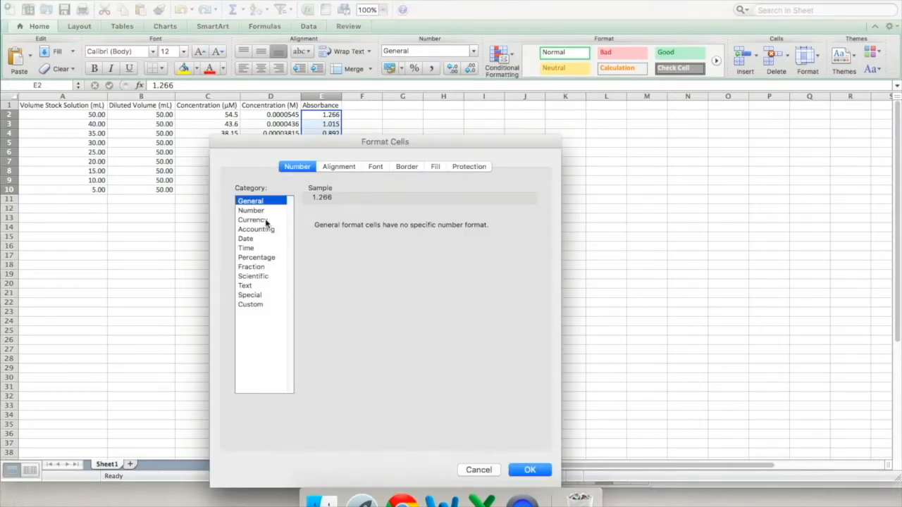
click(250, 210)
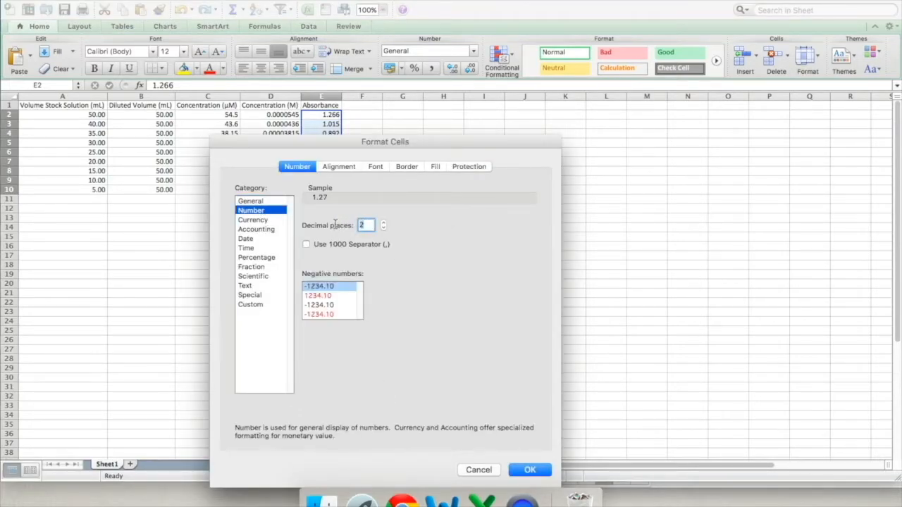
click(529, 470)
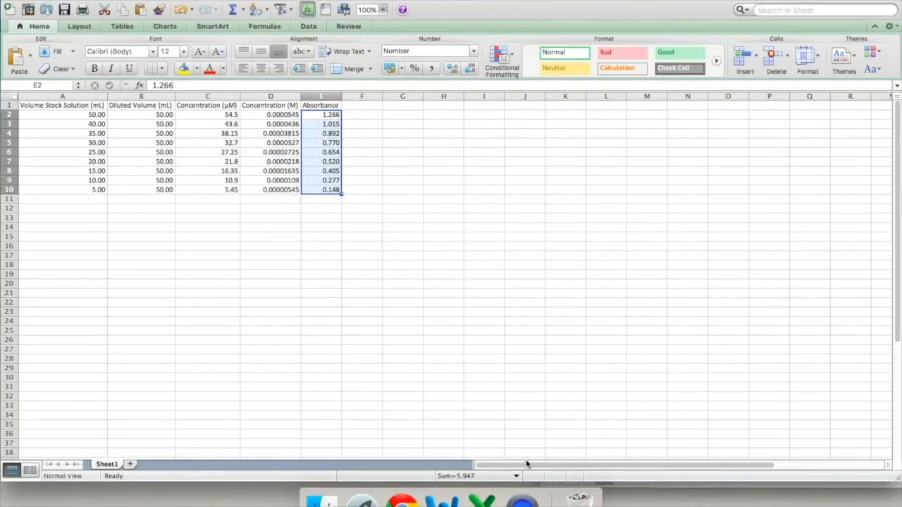
click(361, 105)
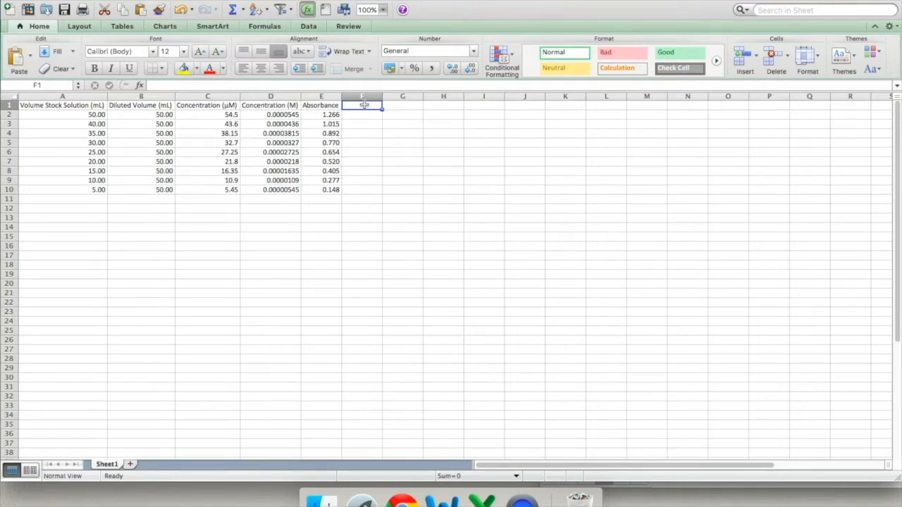
Step: Select D2:E10 and insert a marker-only scatter chart from the Charts tab
click(271, 114)
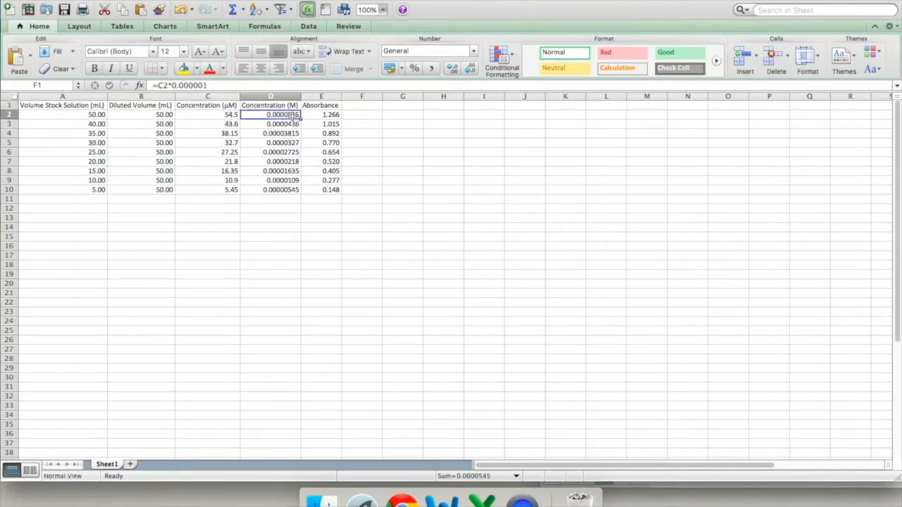
drag(271, 114, 321, 189)
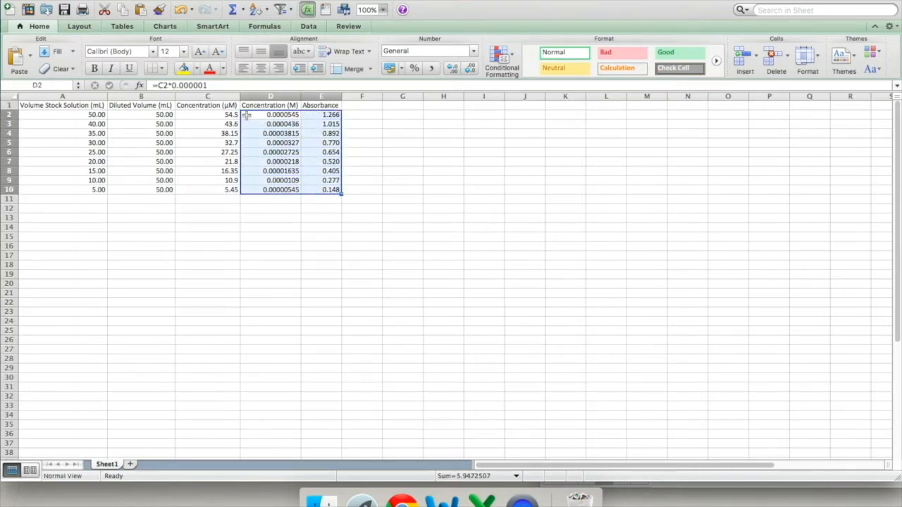
click(163, 26)
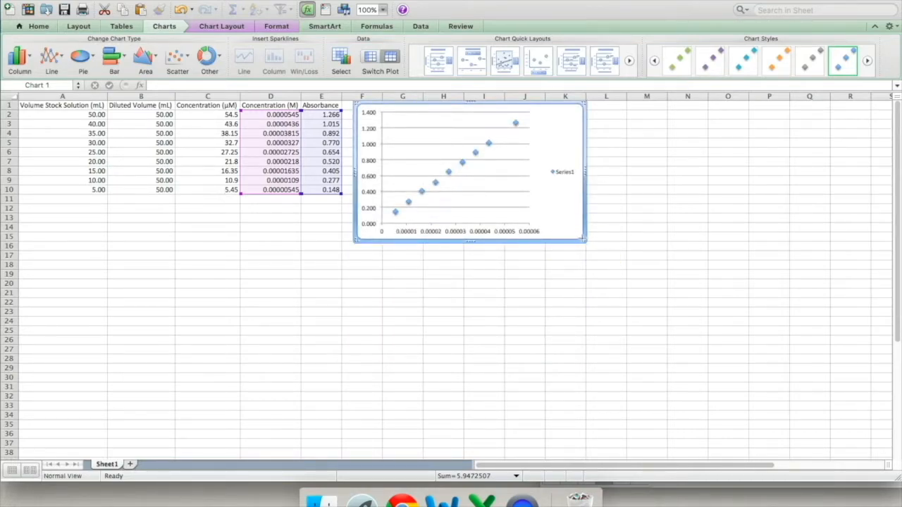
Step: Enlarge the chart across columns F–O and delete its series legend
drag(581, 243, 747, 379)
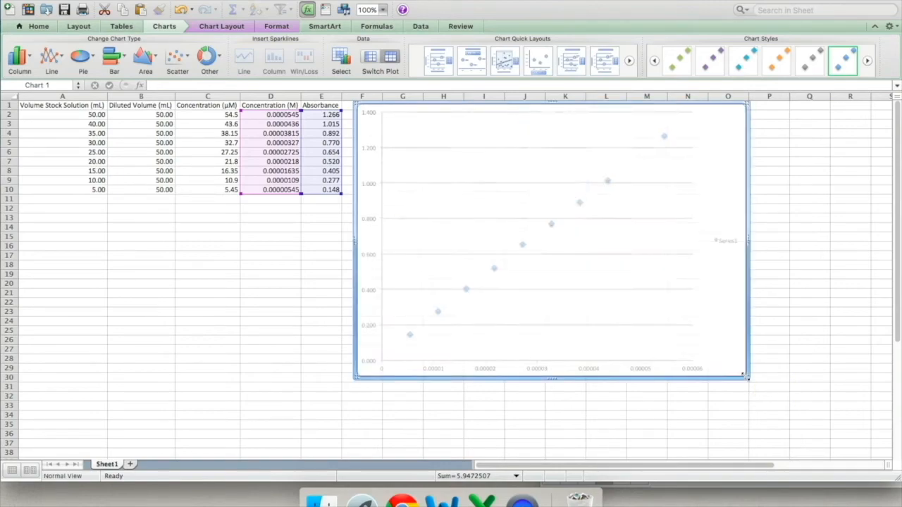
mouse_move(726, 239)
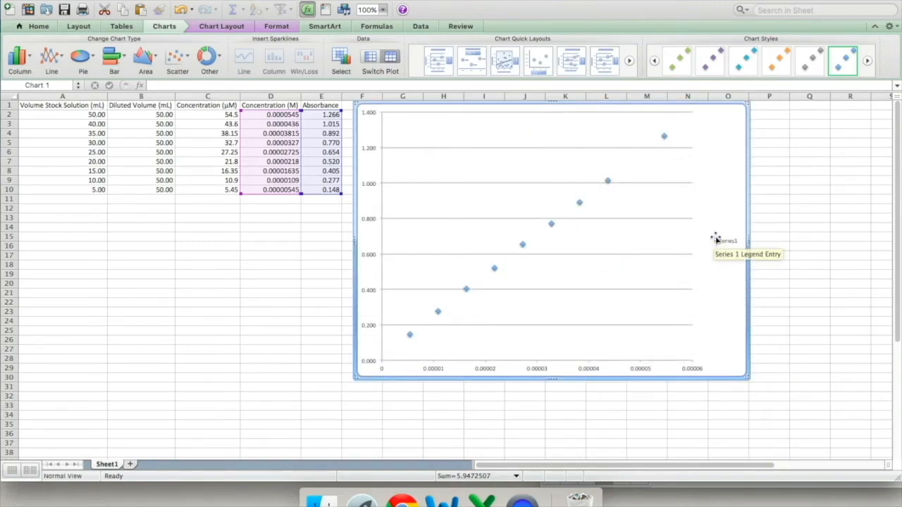
click(725, 239)
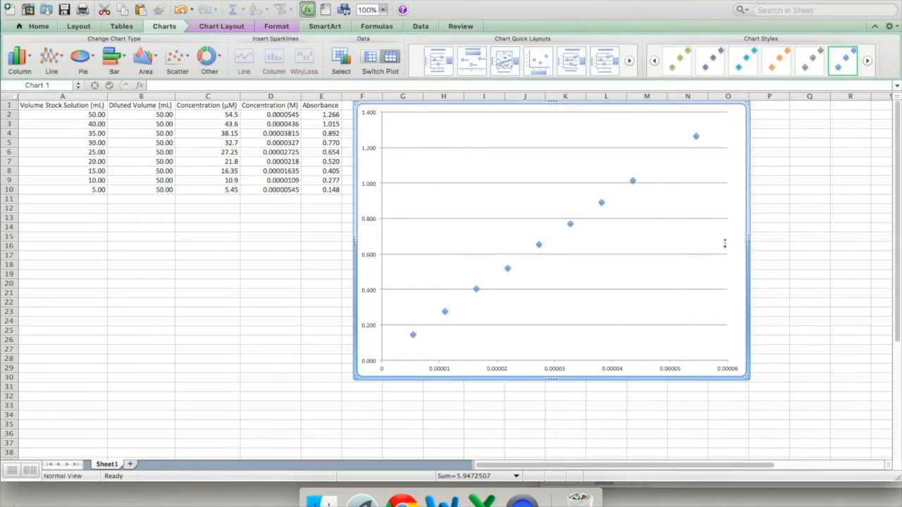
mouse_move(343, 110)
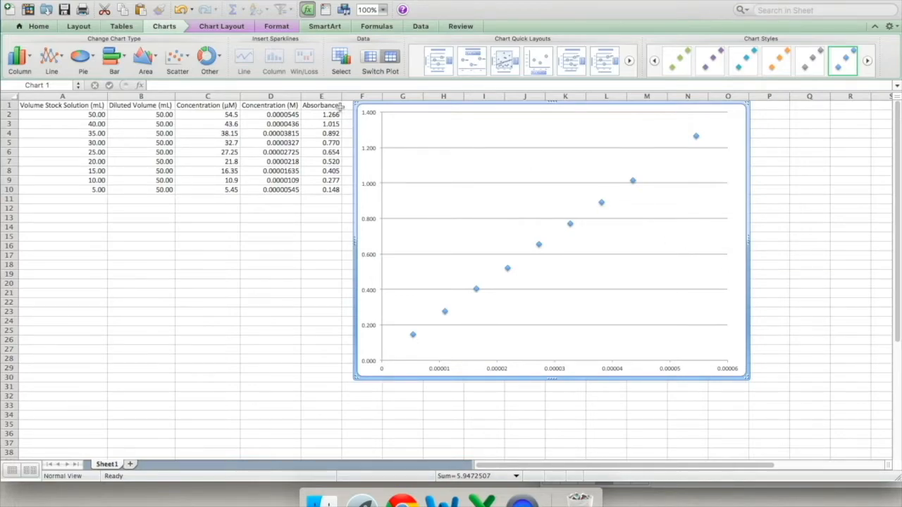
click(221, 25)
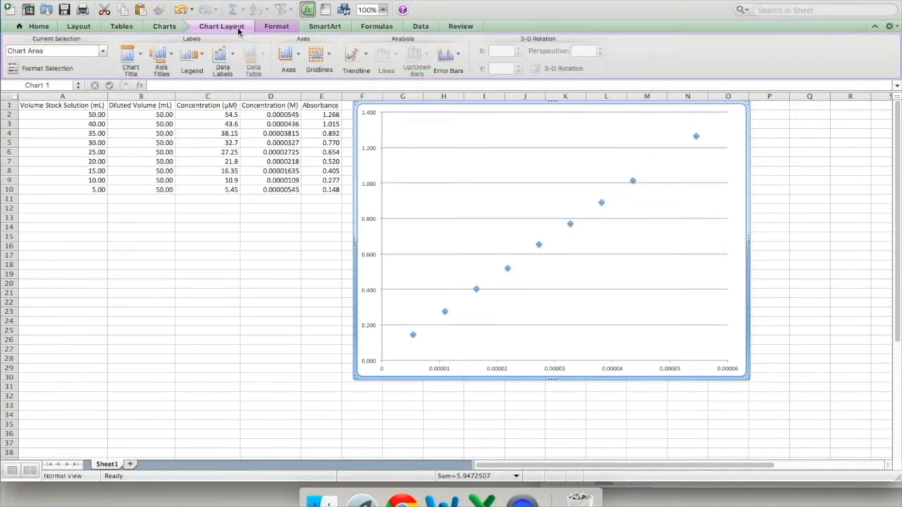
Step: Add the horizontal axis title 'Concentration (M)' below the axis
click(160, 57)
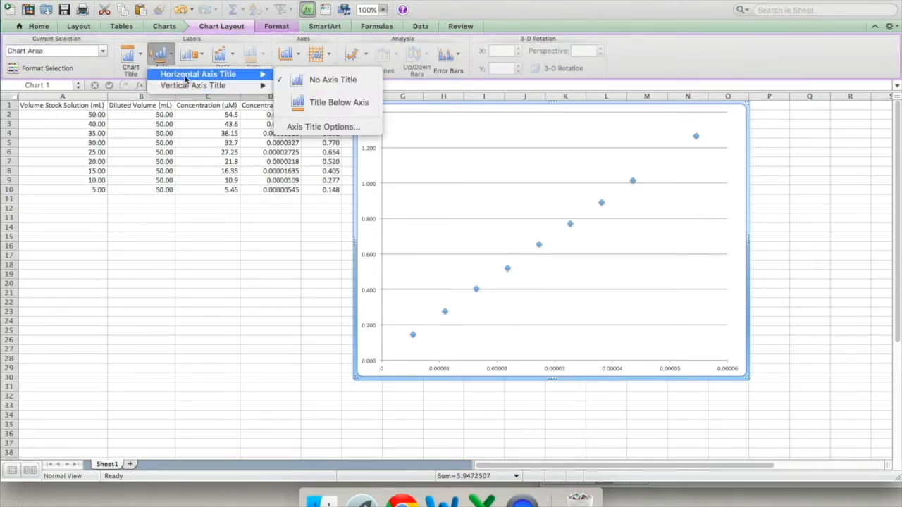
mouse_move(335, 102)
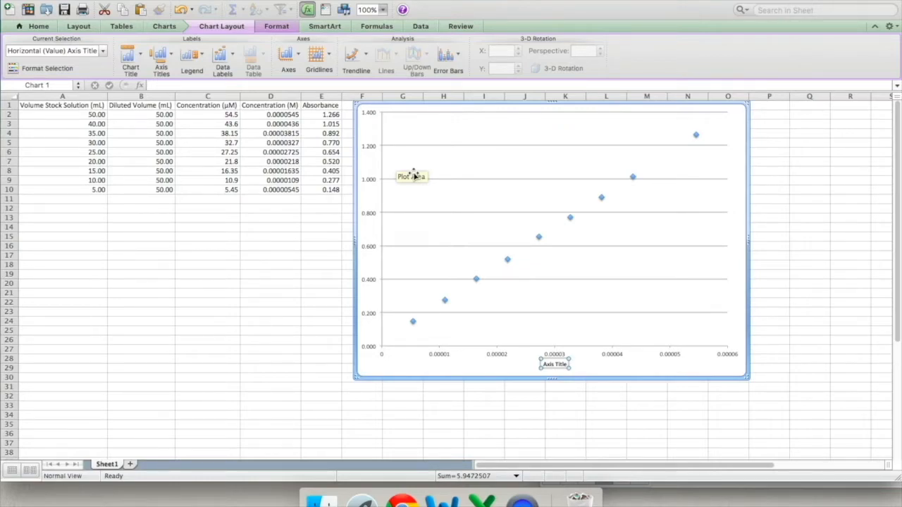
text(Concentration)
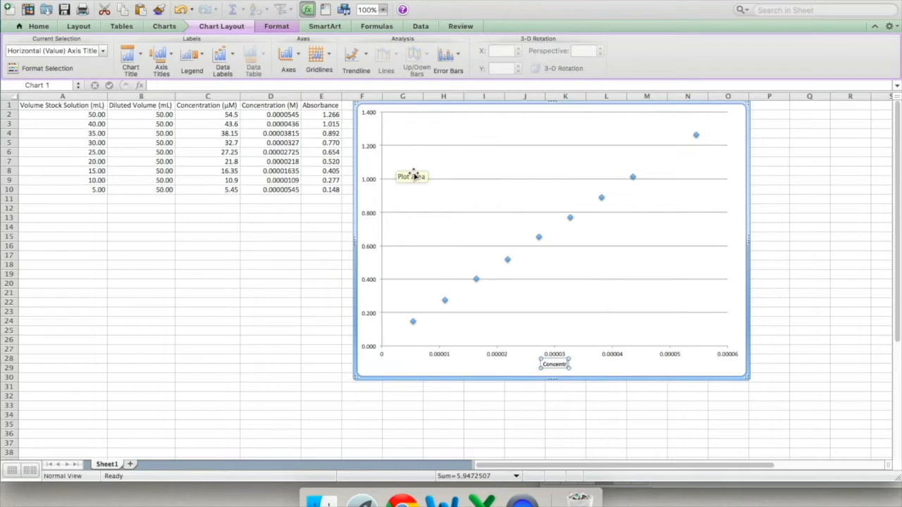
click(555, 363)
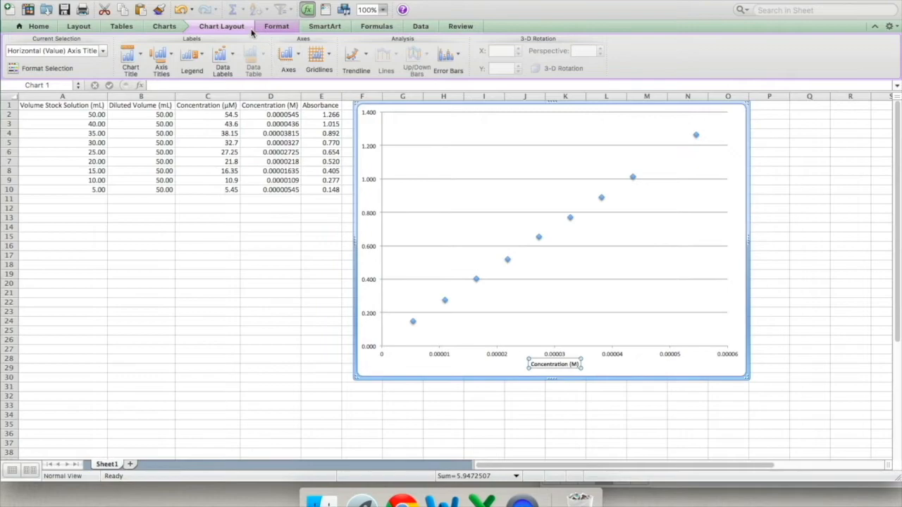
click(130, 59)
text(Absorbance)
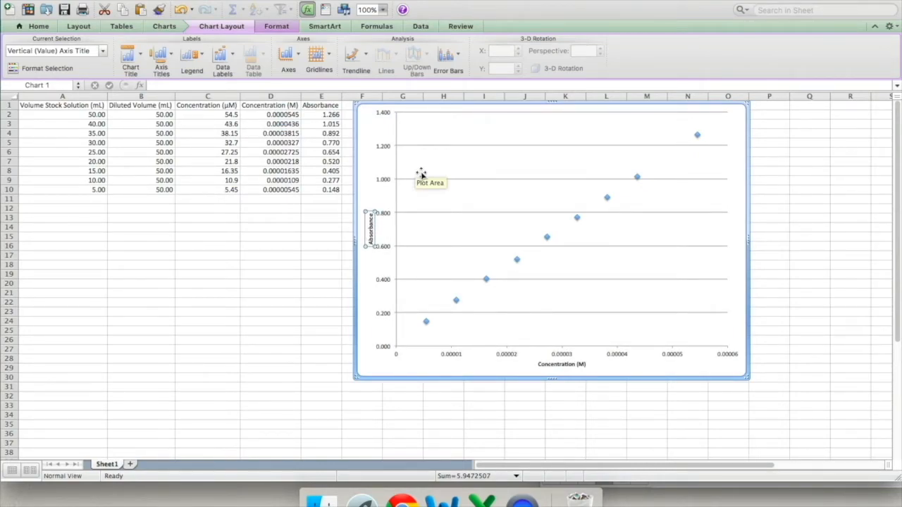
mouse_move(148, 63)
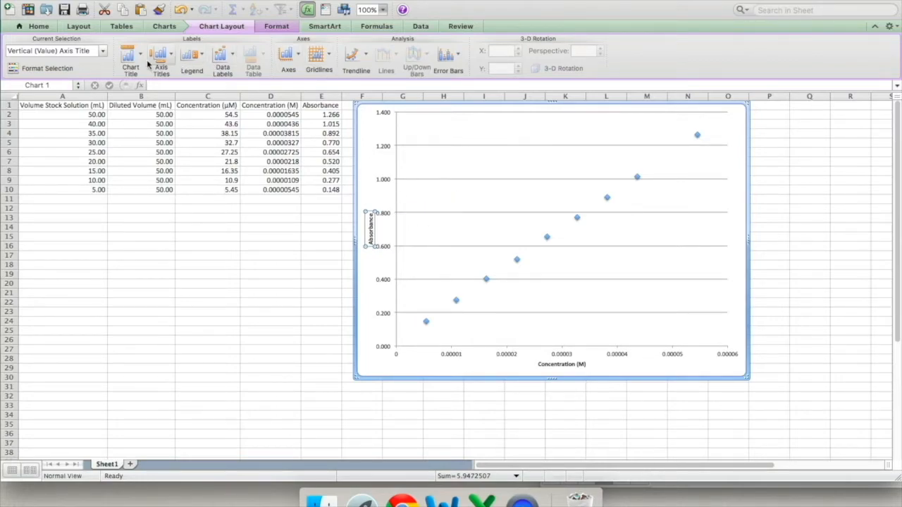
Step: Add the chart title 'Yellow Dye #5 Standard Curve at 429 nm' positioned above the plot
click(130, 59)
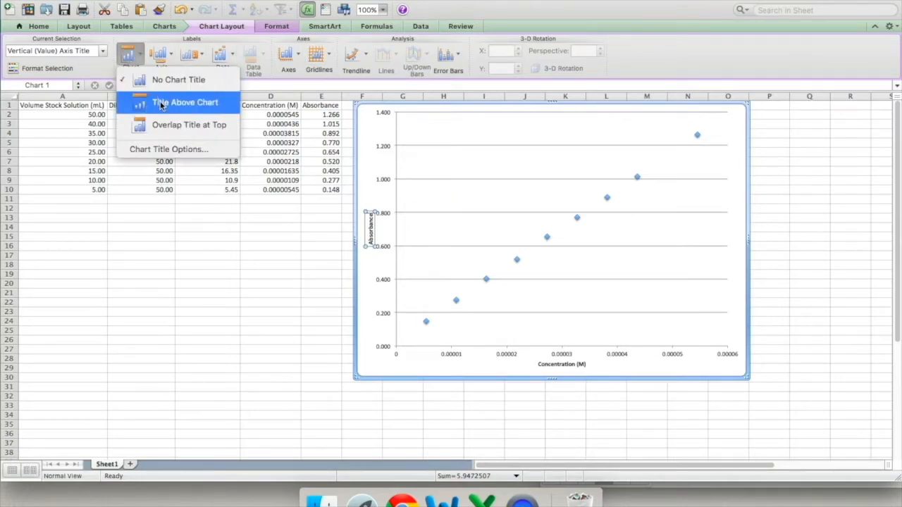
click(184, 102)
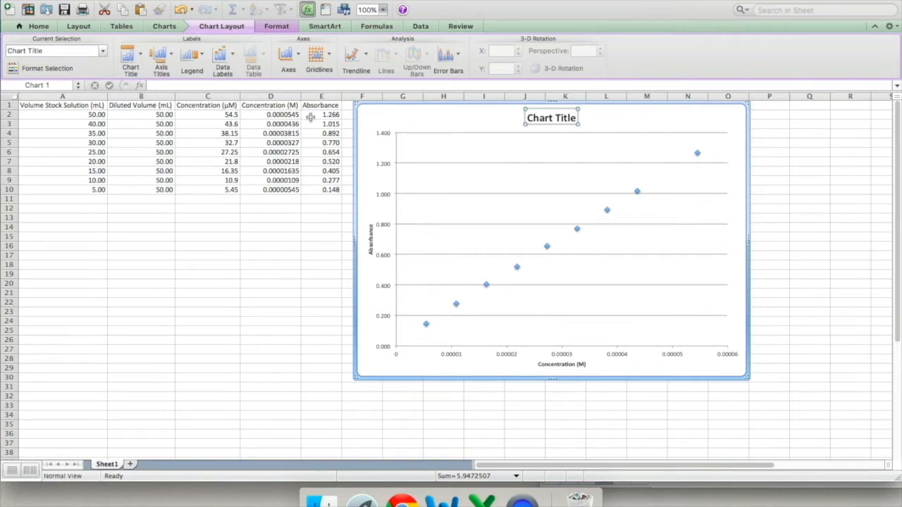
text(Yellow D)
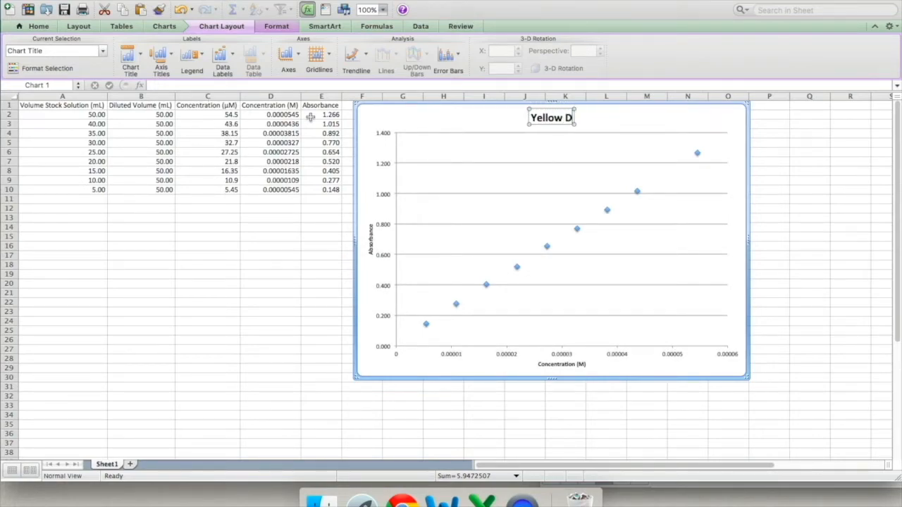
text(ye #5 Standard Curve at 429 nm)
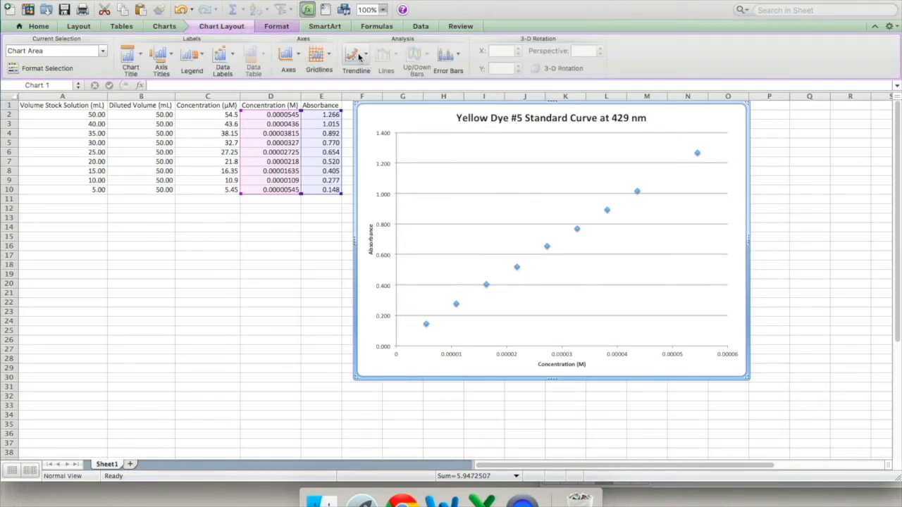
Step: Add a linear trendline through the nine data points
click(355, 59)
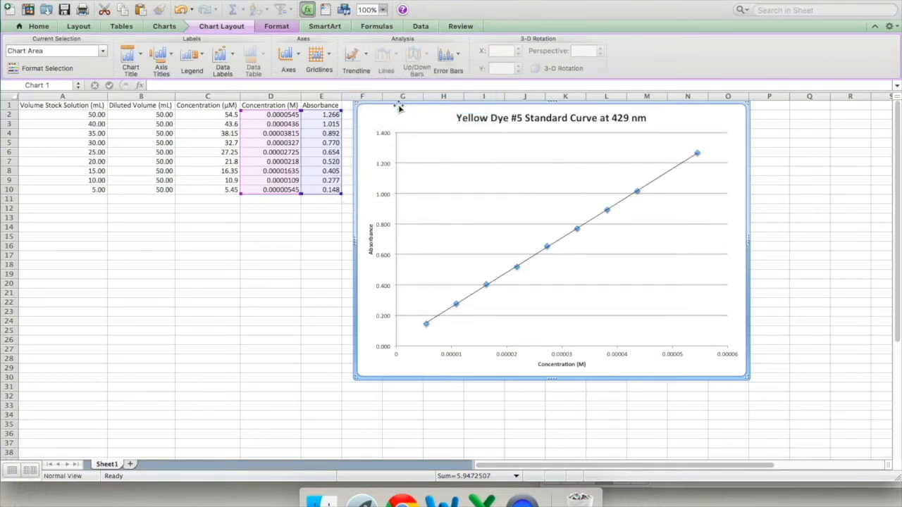
mouse_move(654, 182)
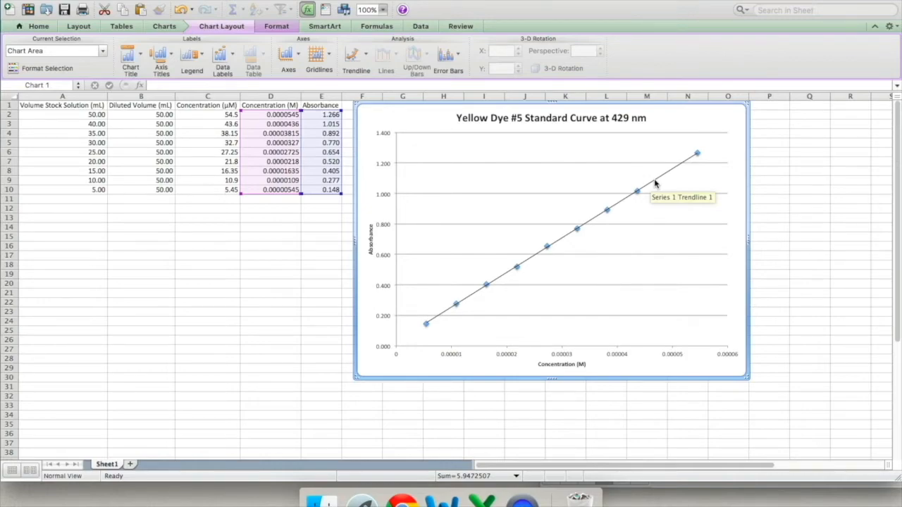
Step: Display the trendline equation (y = 22680x + 0.029) and R² (0.99988) via Format Trendline options
right_click(654, 182)
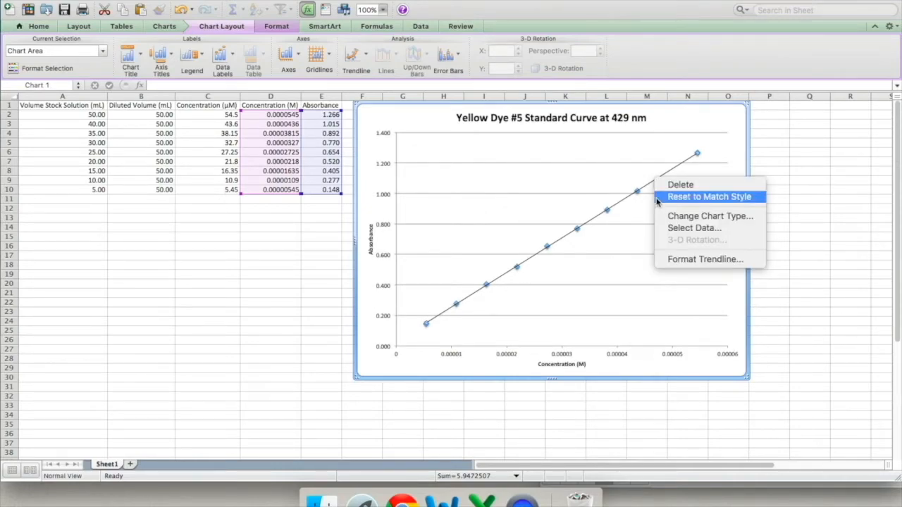
click(704, 259)
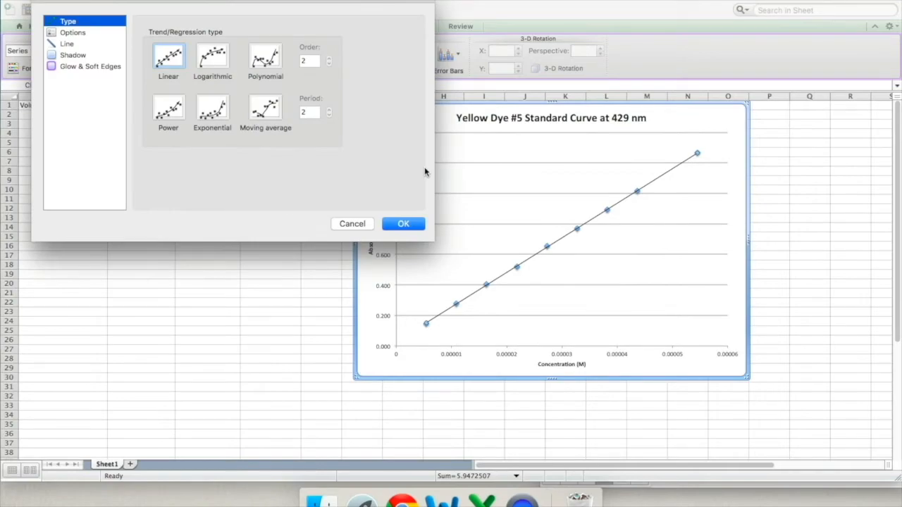
click(74, 32)
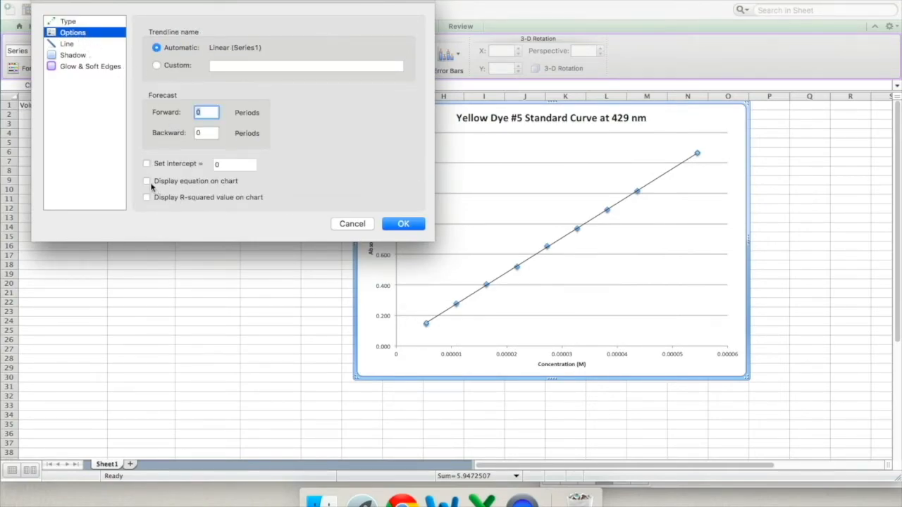
click(146, 180)
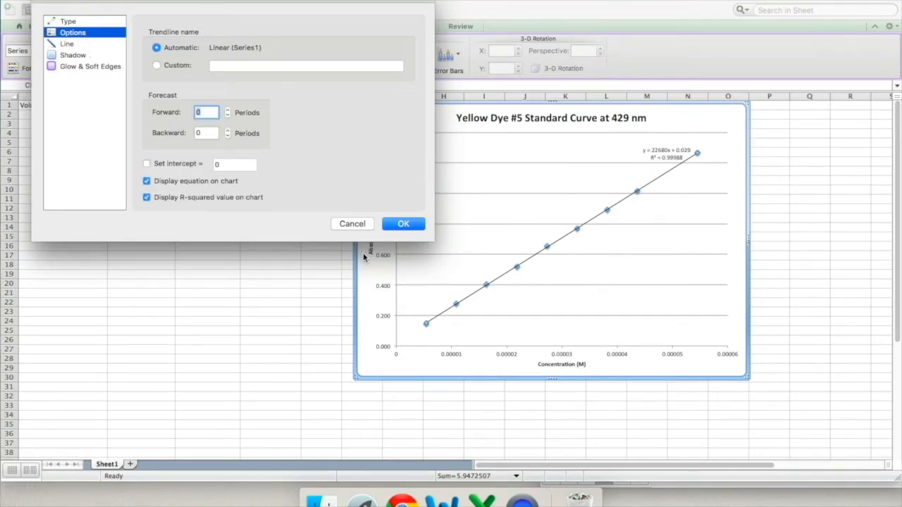
click(403, 222)
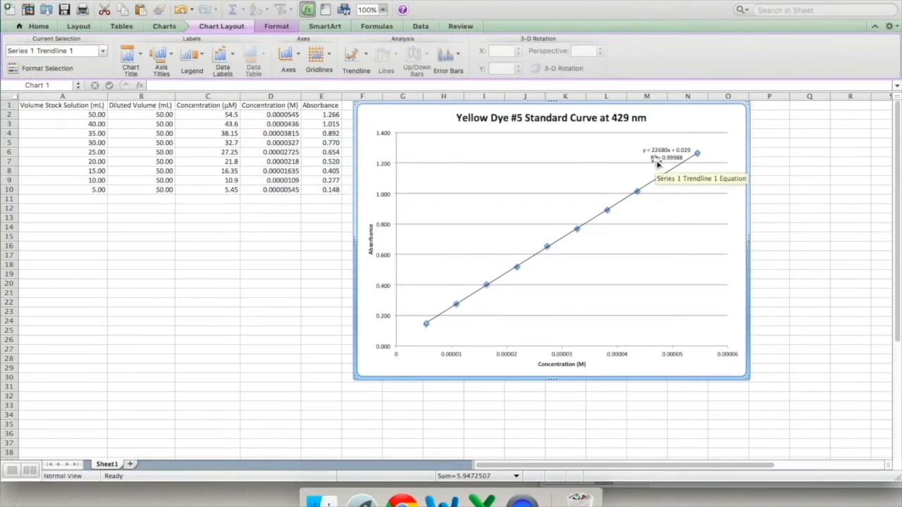
click(665, 153)
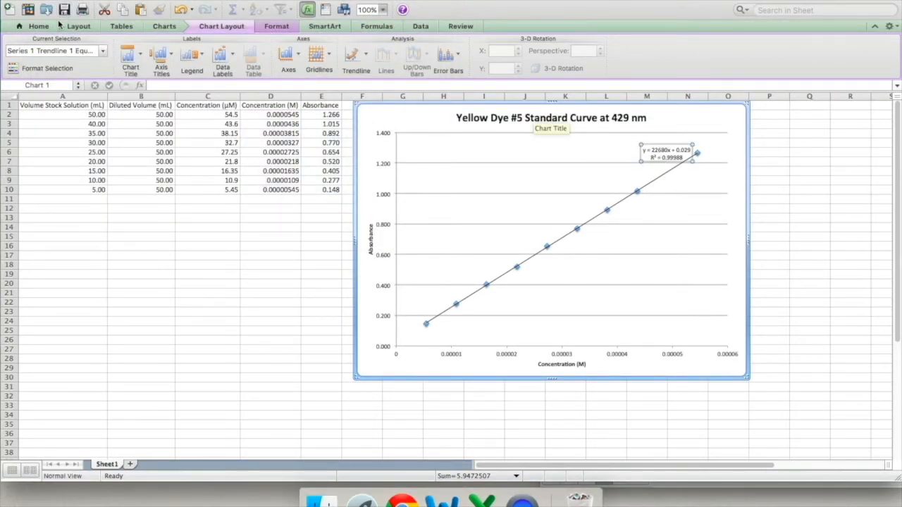
mouse_move(637, 127)
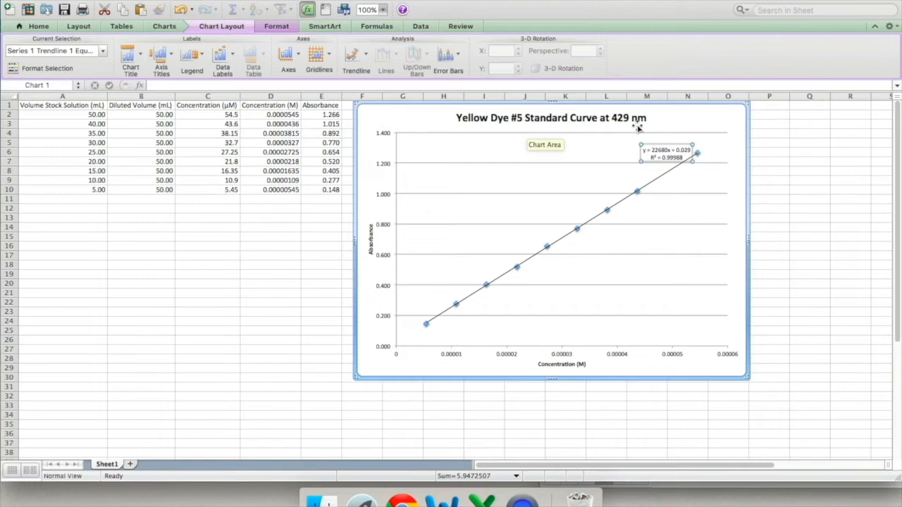